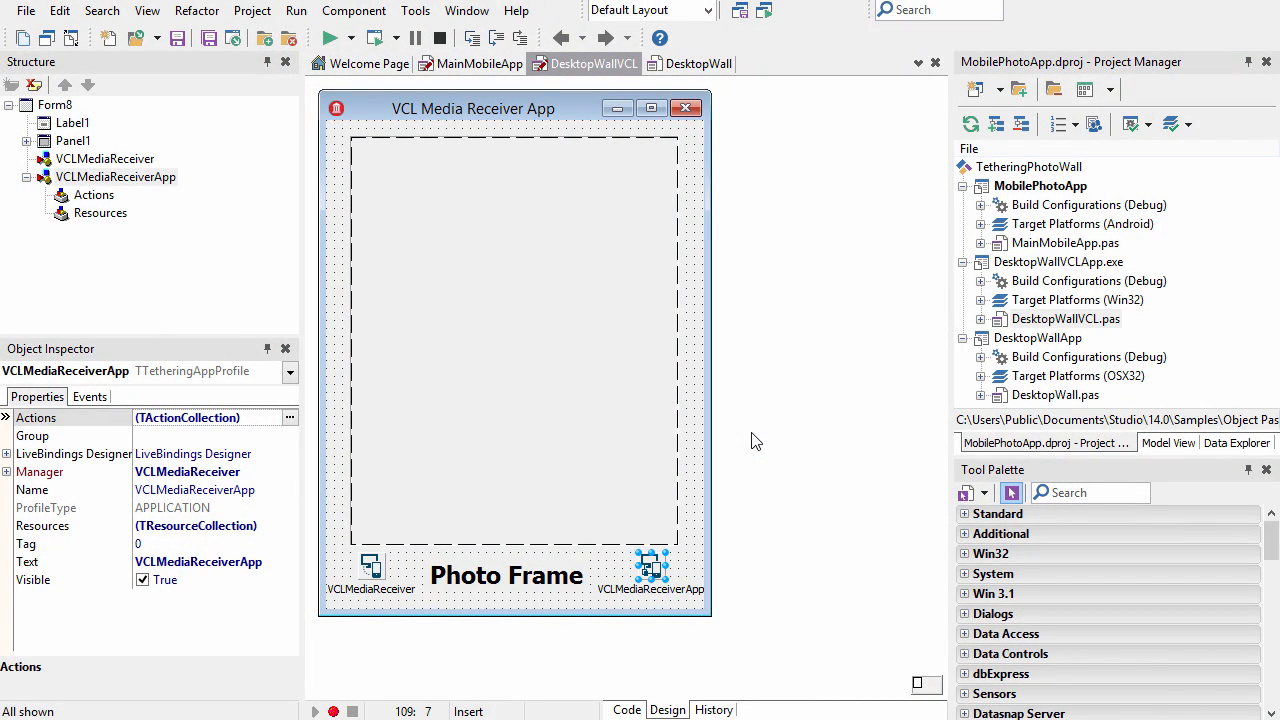
{"action": "mouse_move", "coordinate": [483, 72]}
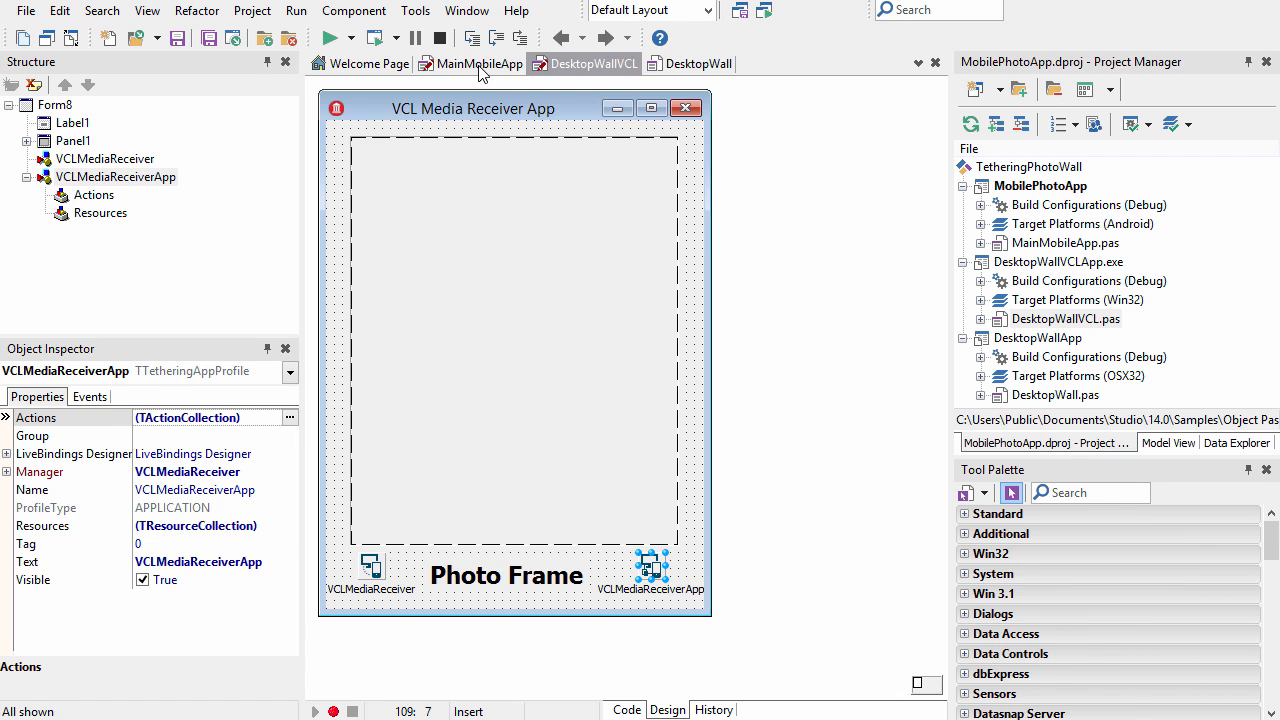
- Review the MainMobileApp and DesktopWallVCL forms, ending on the FireMonkey DesktopWall form designer
{"action": "left_click", "coordinate": [480, 64]}
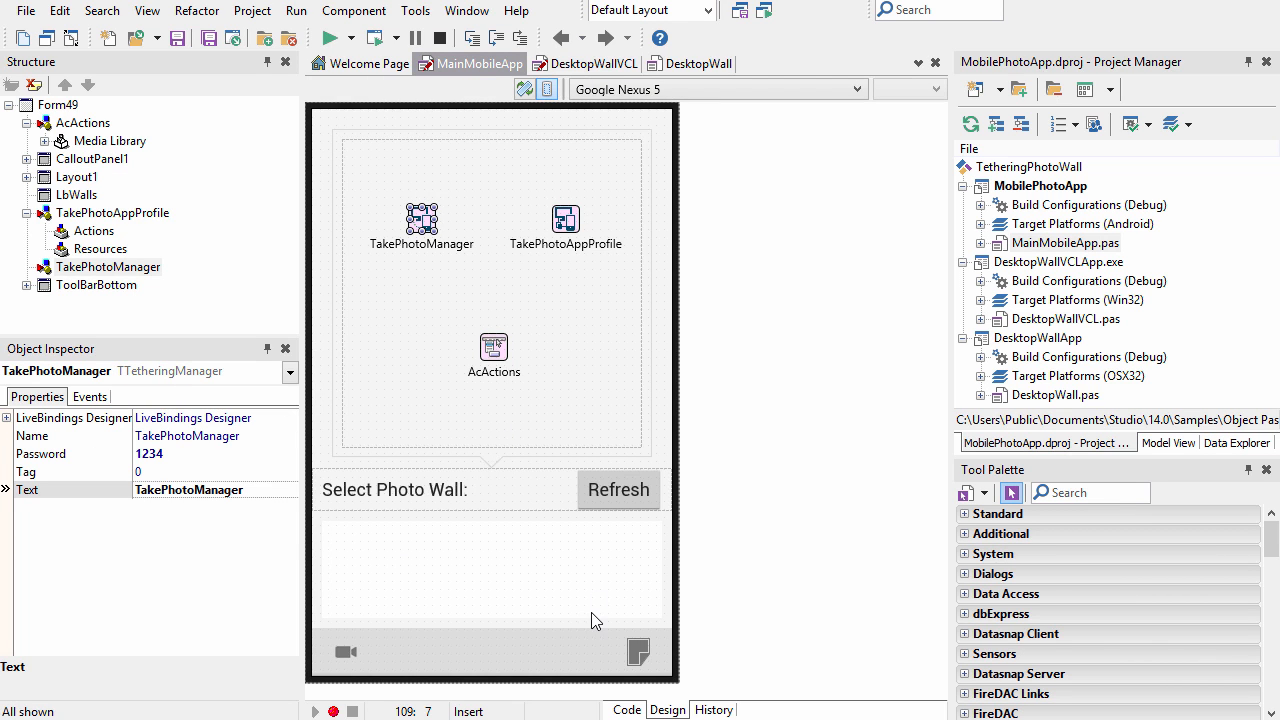
{"action": "mouse_move", "coordinate": [378, 597]}
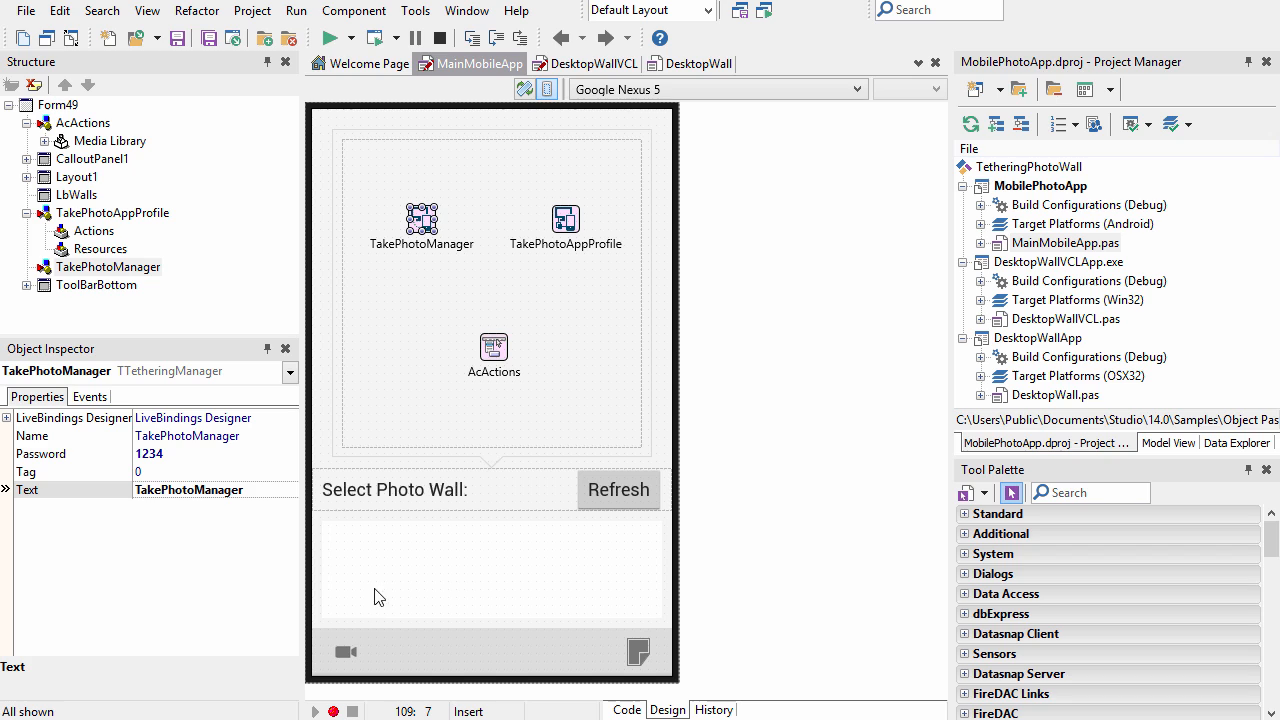
{"action": "mouse_move", "coordinate": [465, 582]}
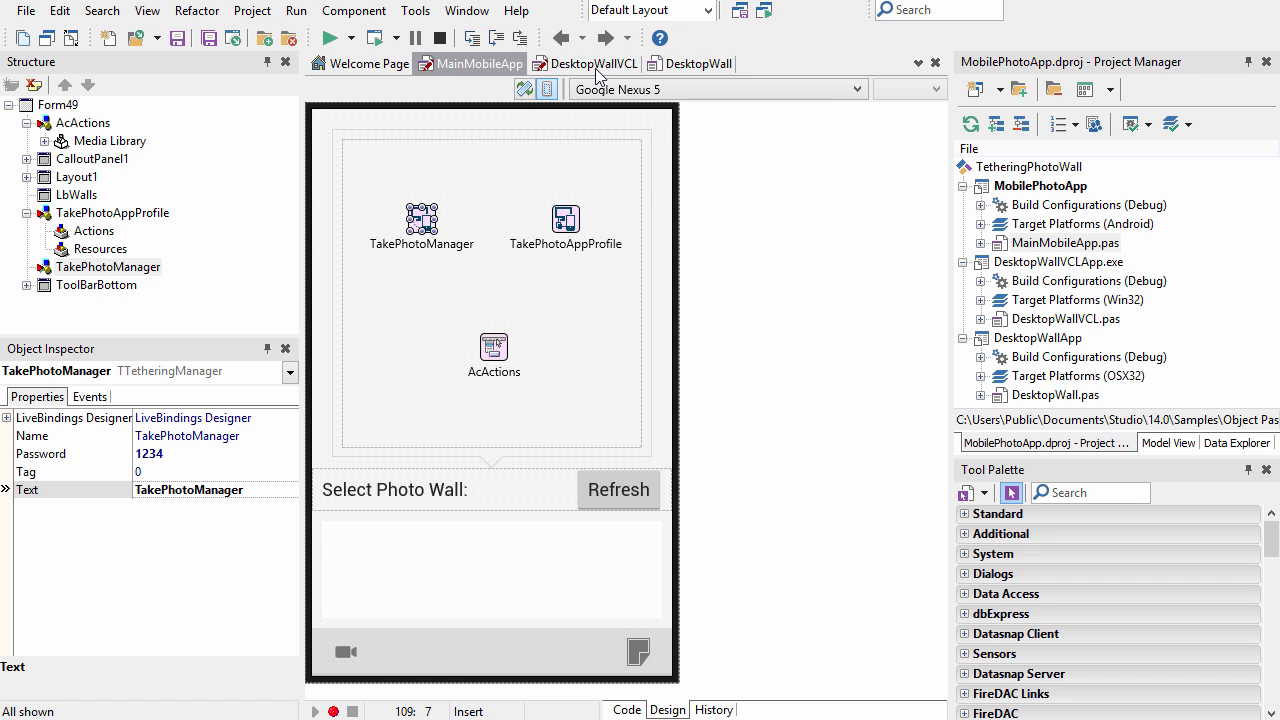
{"action": "left_click", "coordinate": [592, 63]}
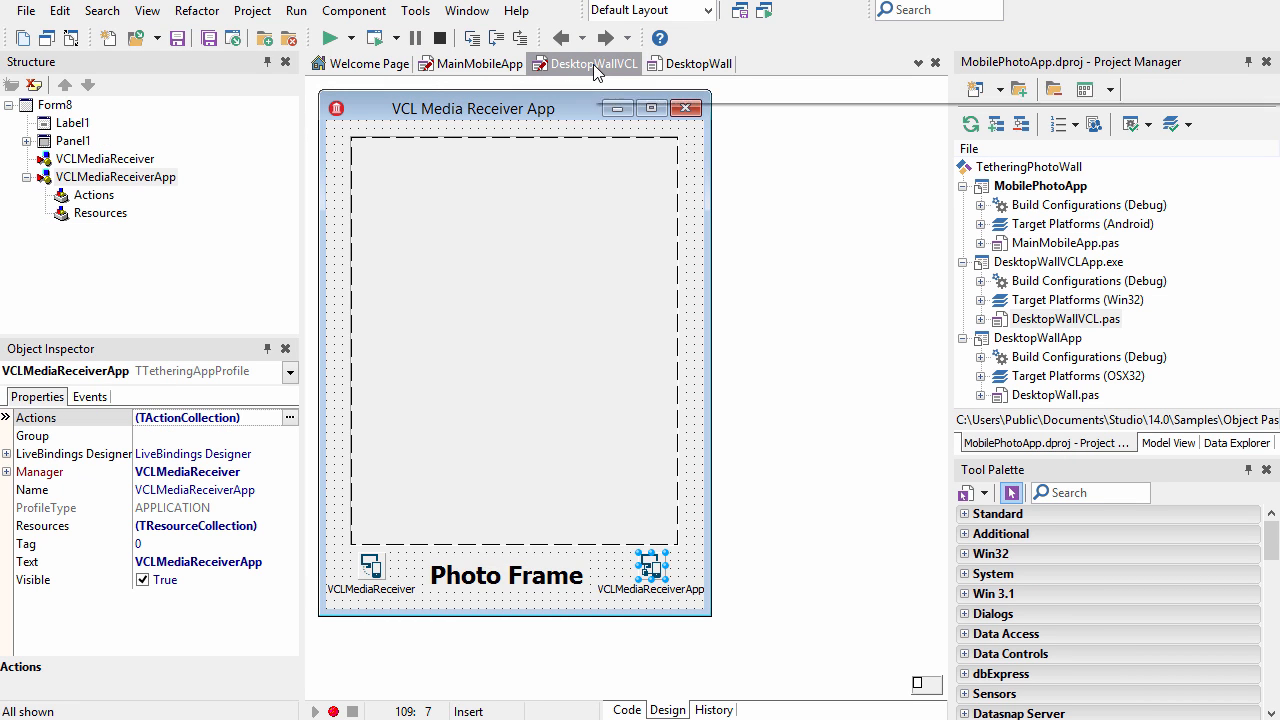
{"action": "left_click", "coordinate": [697, 63]}
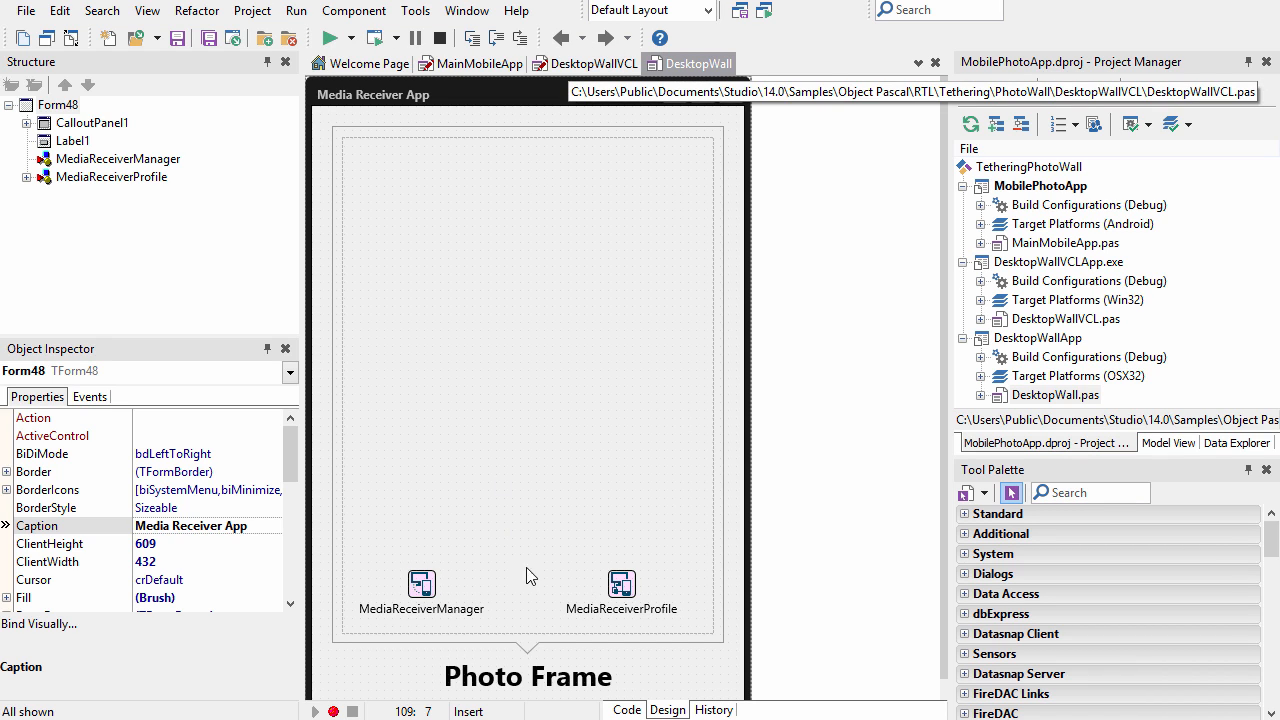
{"action": "left_click", "coordinate": [421, 585]}
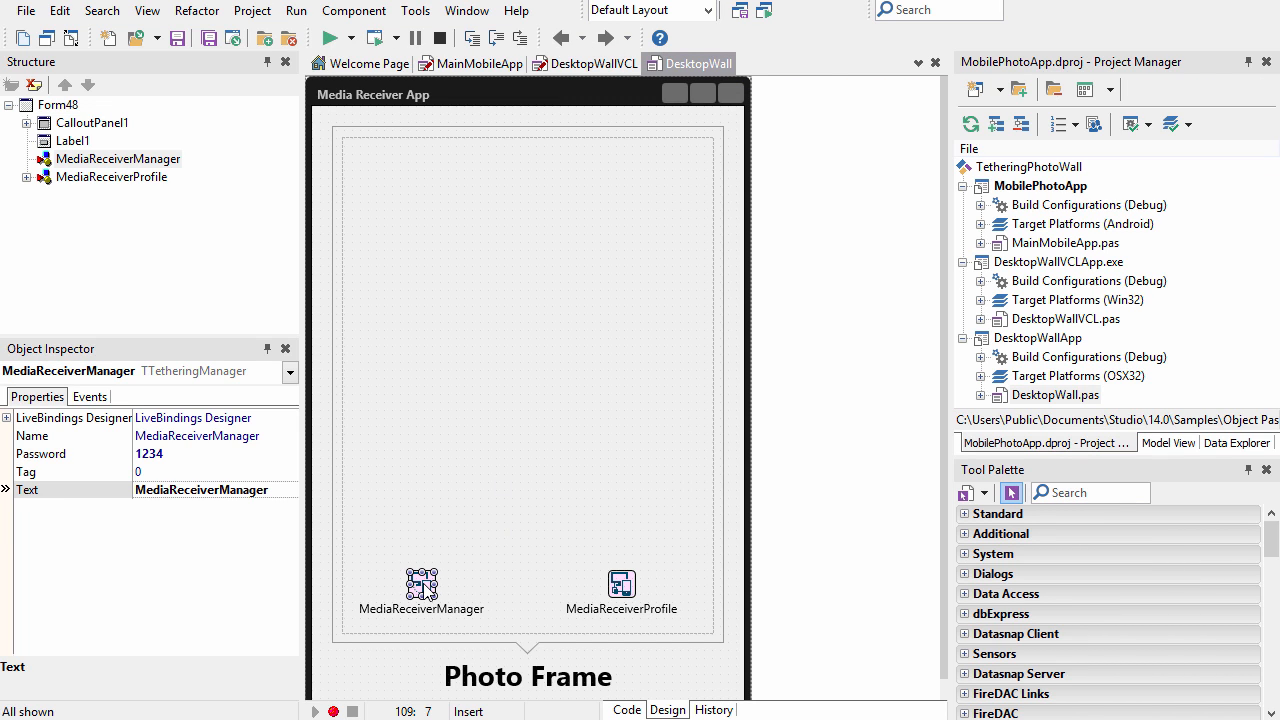
{"action": "left_click", "coordinate": [621, 583]}
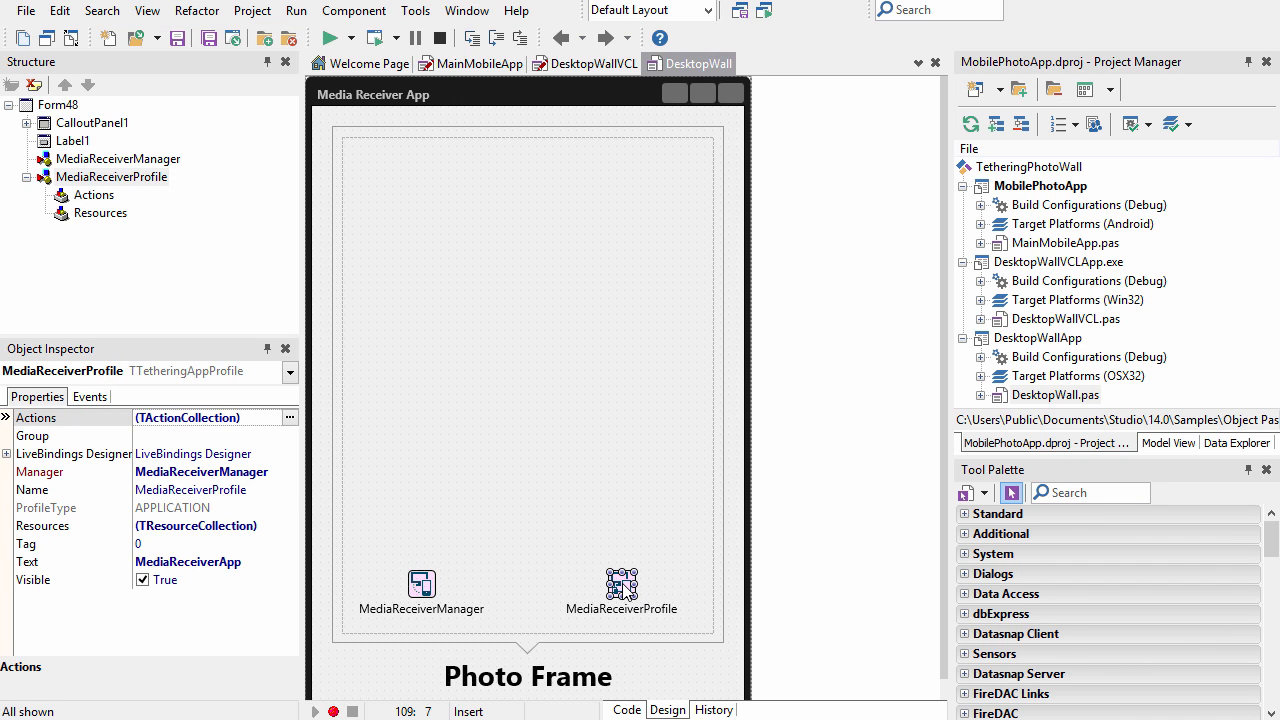
{"action": "mouse_move", "coordinate": [434, 586]}
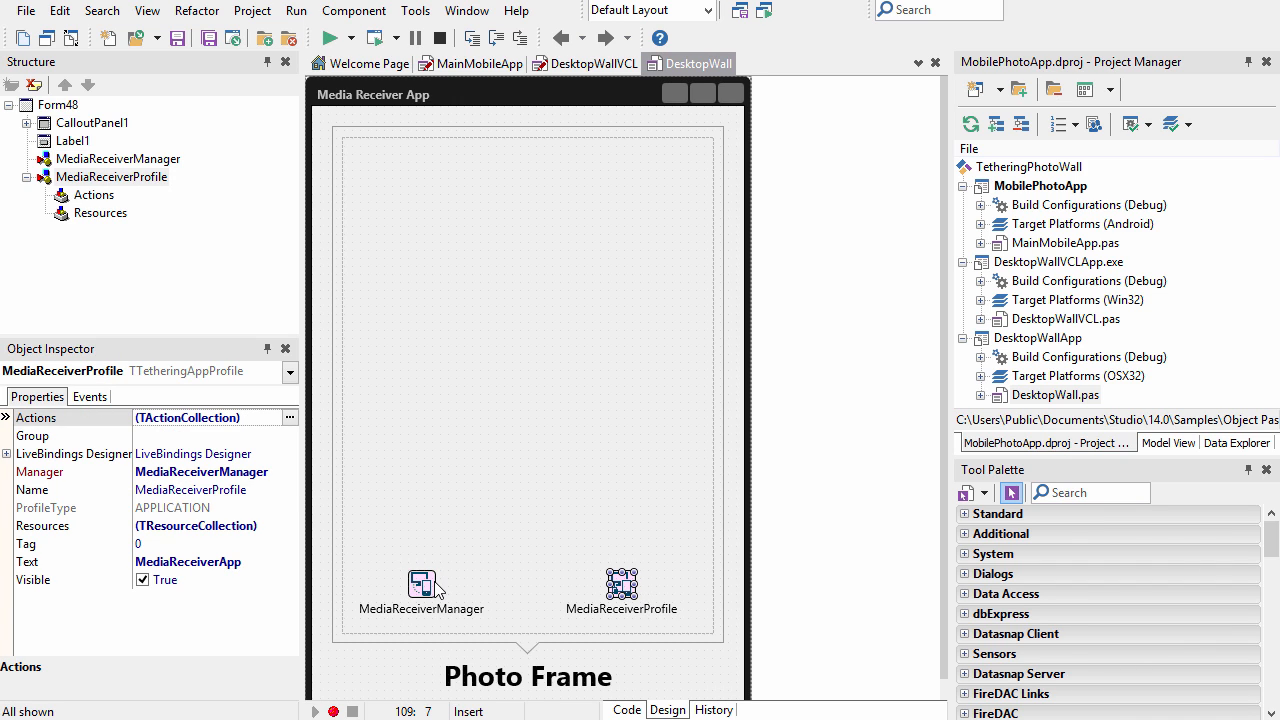
{"action": "left_click", "coordinate": [421, 583]}
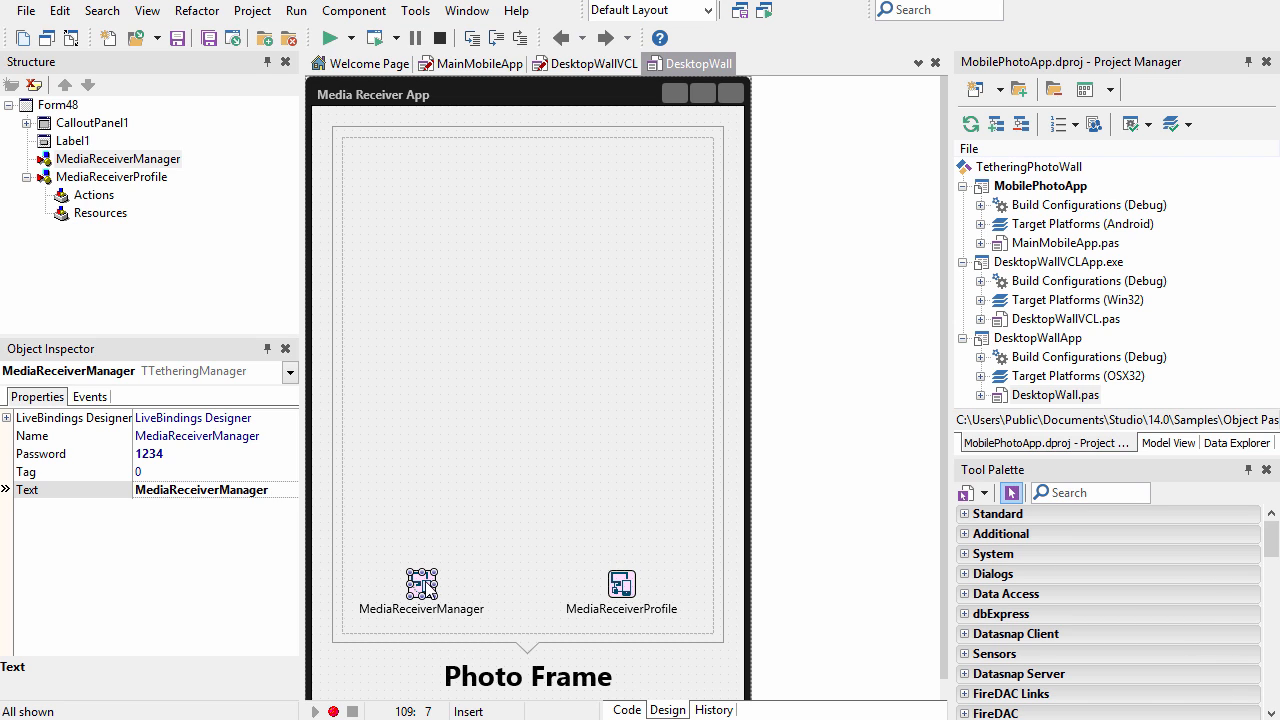
{"action": "left_click", "coordinate": [621, 583]}
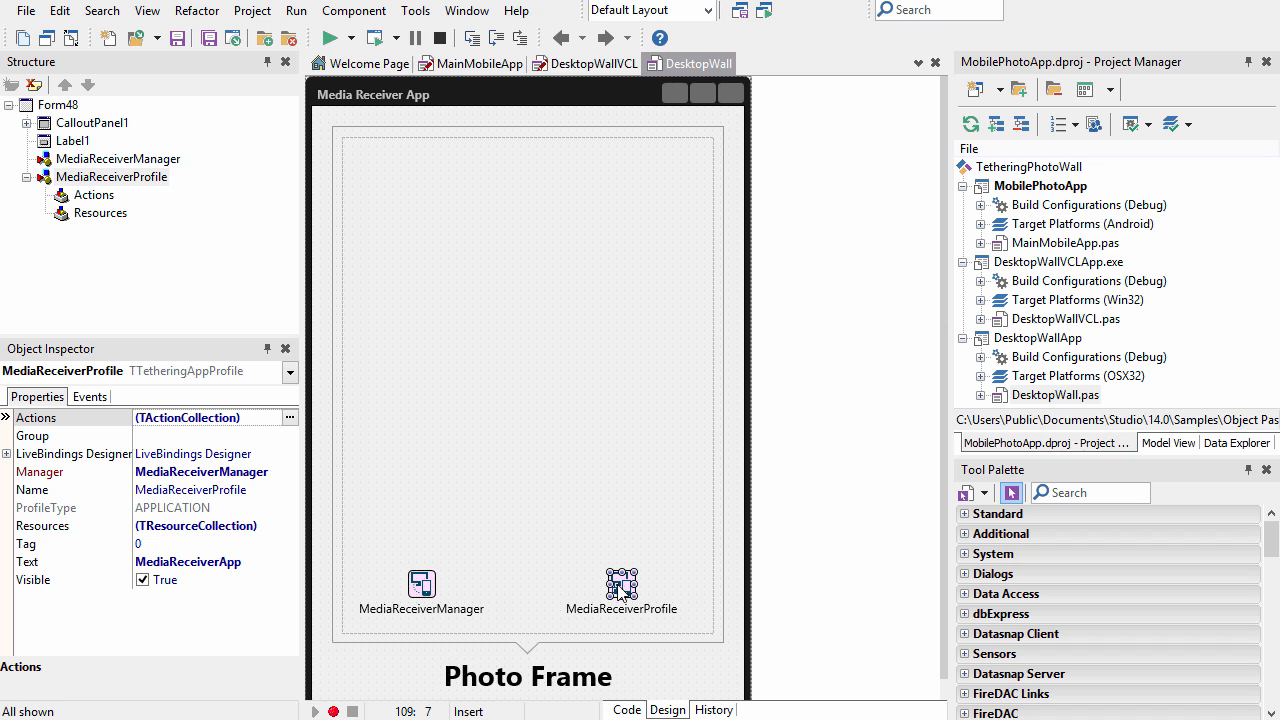
{"action": "mouse_move", "coordinate": [388, 458]}
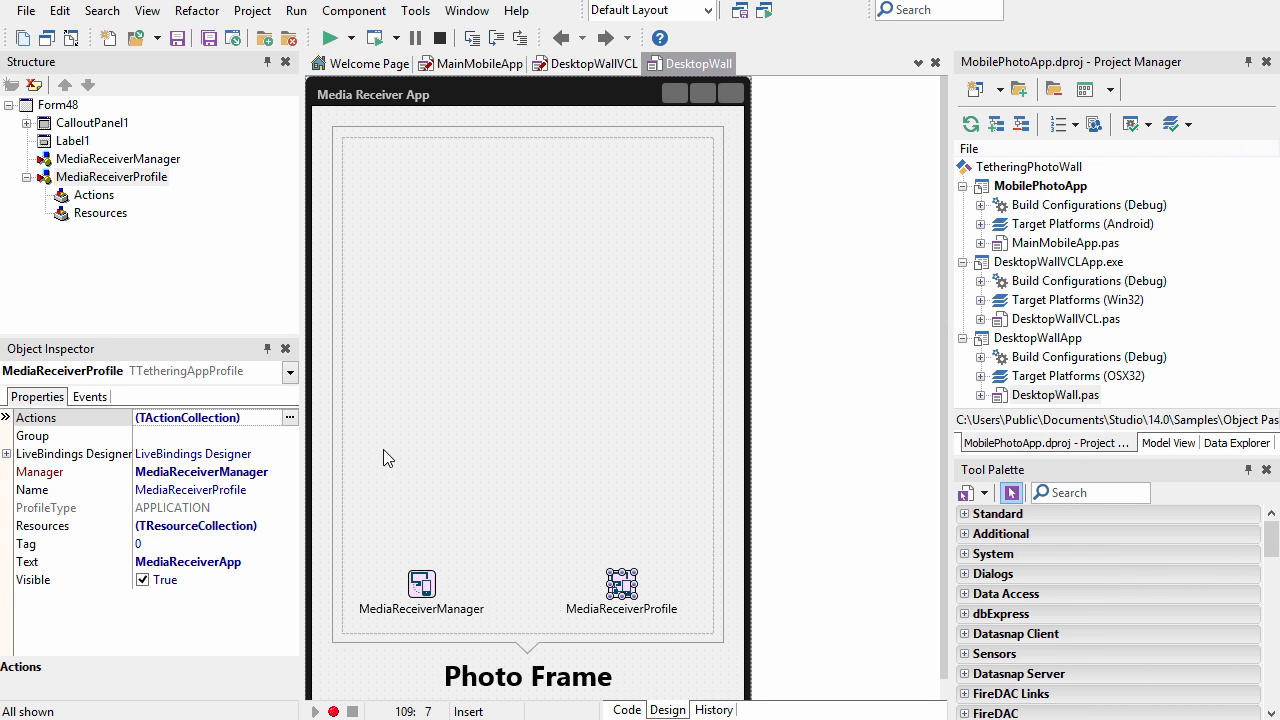
{"action": "left_click", "coordinate": [89, 396]}
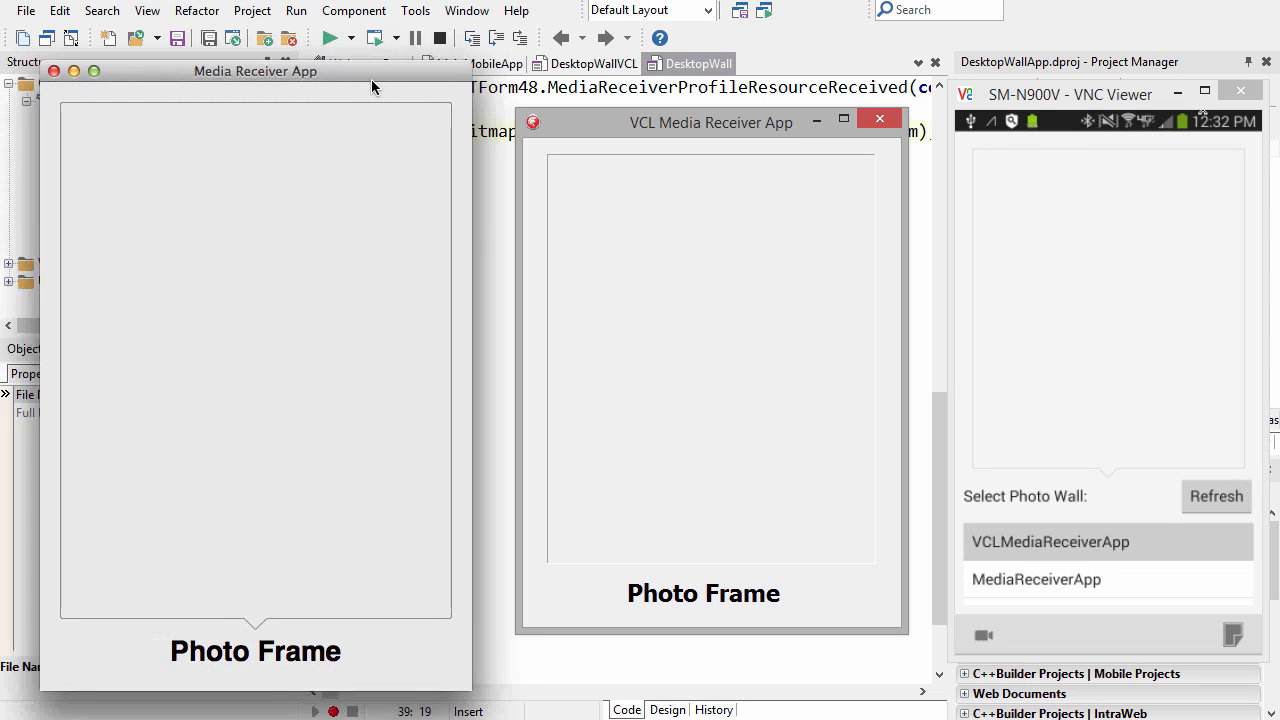
- Drag the Media Receiver App window slightly right, beside the VCL receiver and phone
{"action": "left_click_drag", "start_coordinate": [255, 71], "coordinate": [268, 57]}
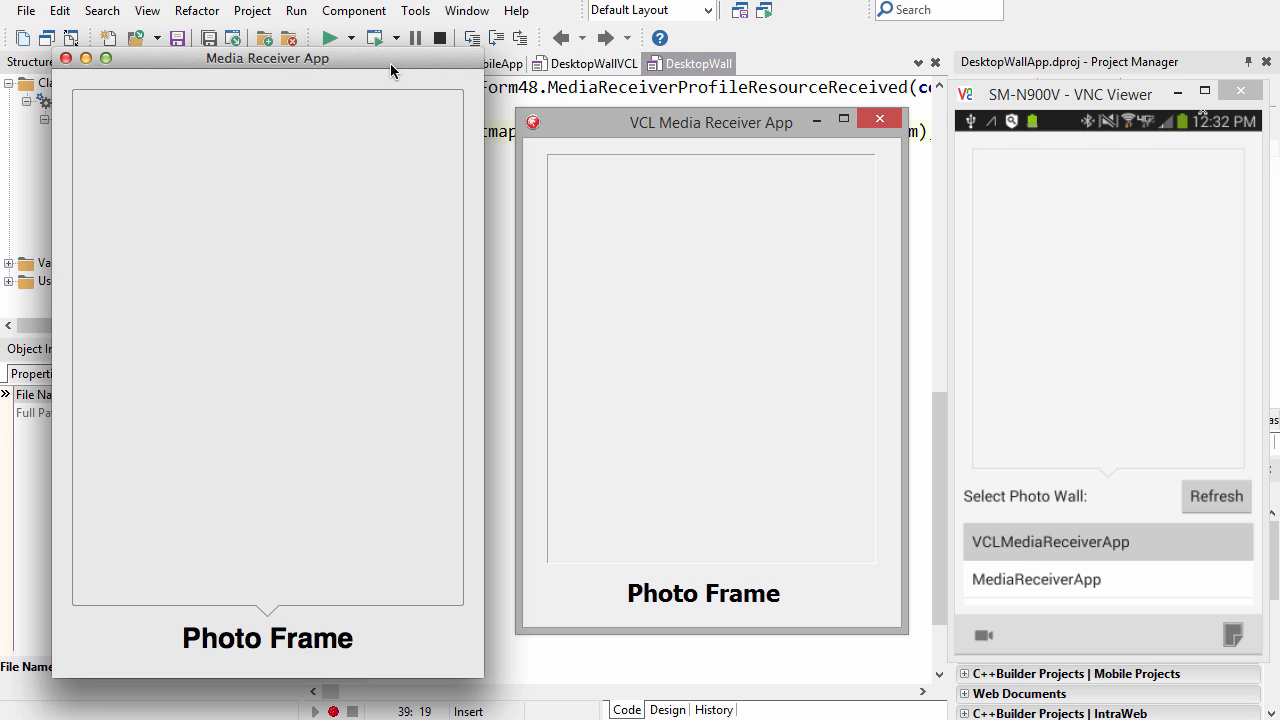
{"action": "mouse_move", "coordinate": [487, 63]}
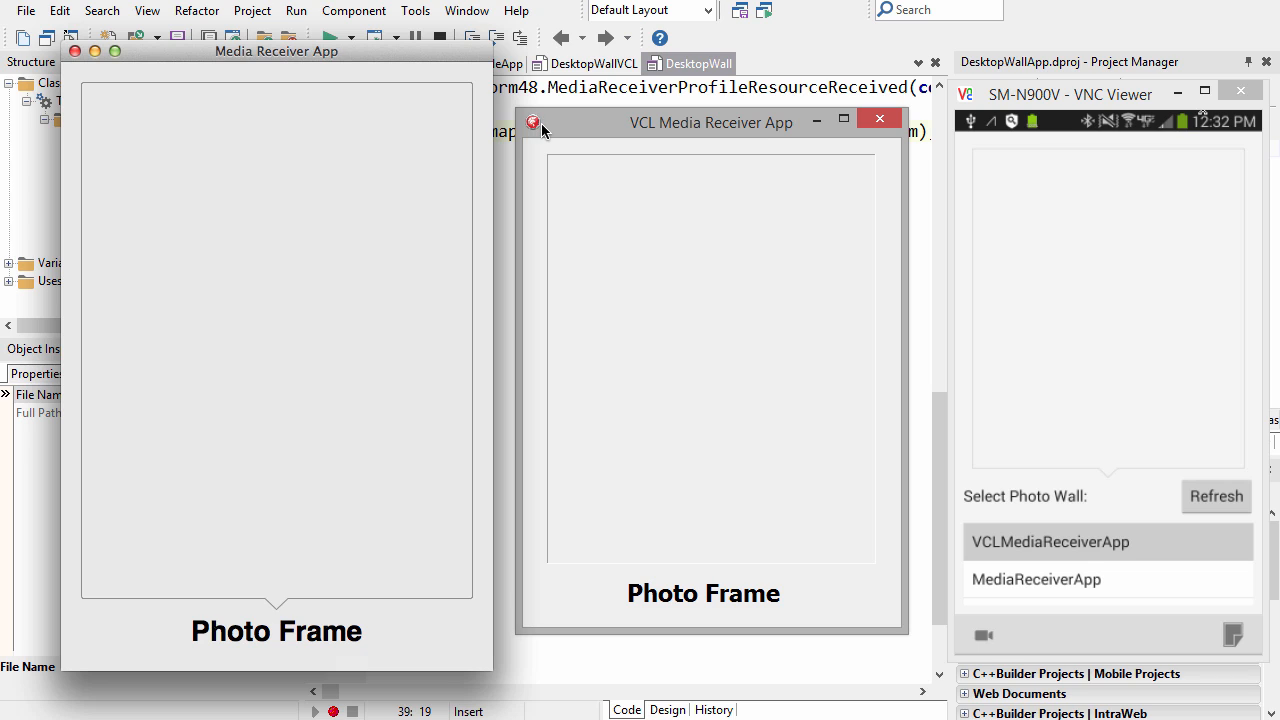
{"action": "mouse_move", "coordinate": [940, 188]}
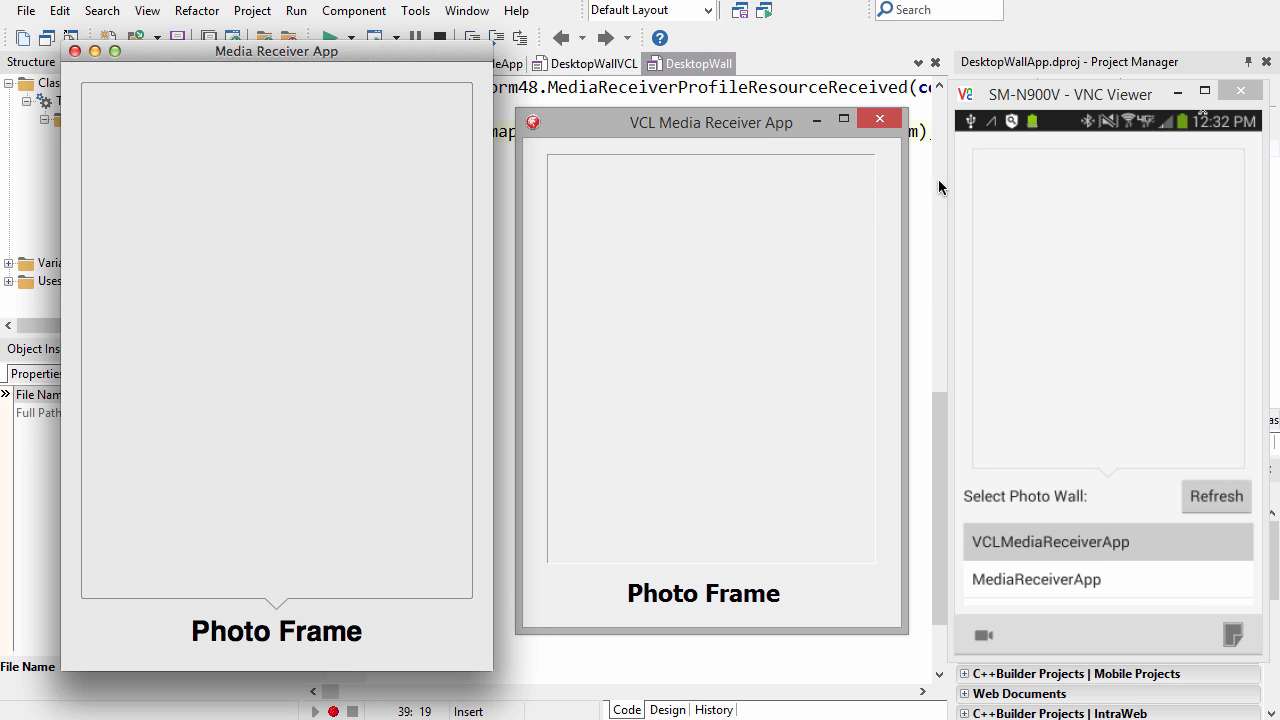
{"action": "mouse_move", "coordinate": [949, 585]}
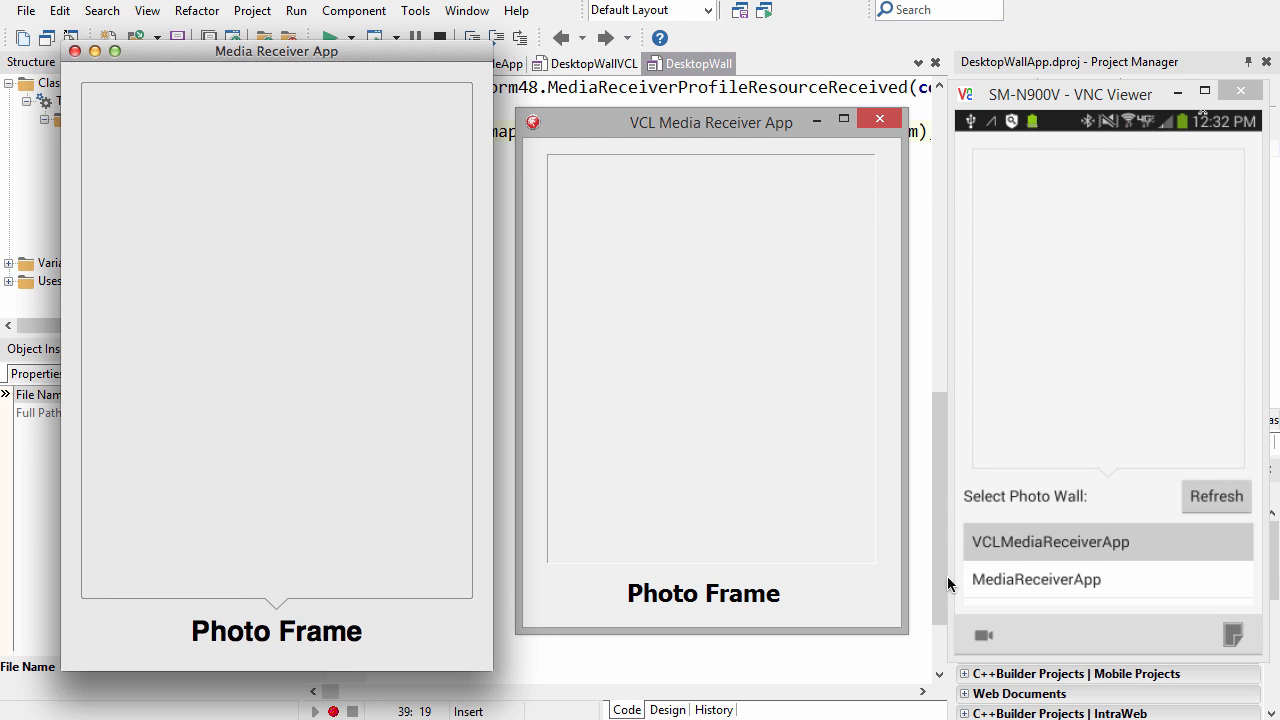
{"action": "mouse_move", "coordinate": [1005, 578]}
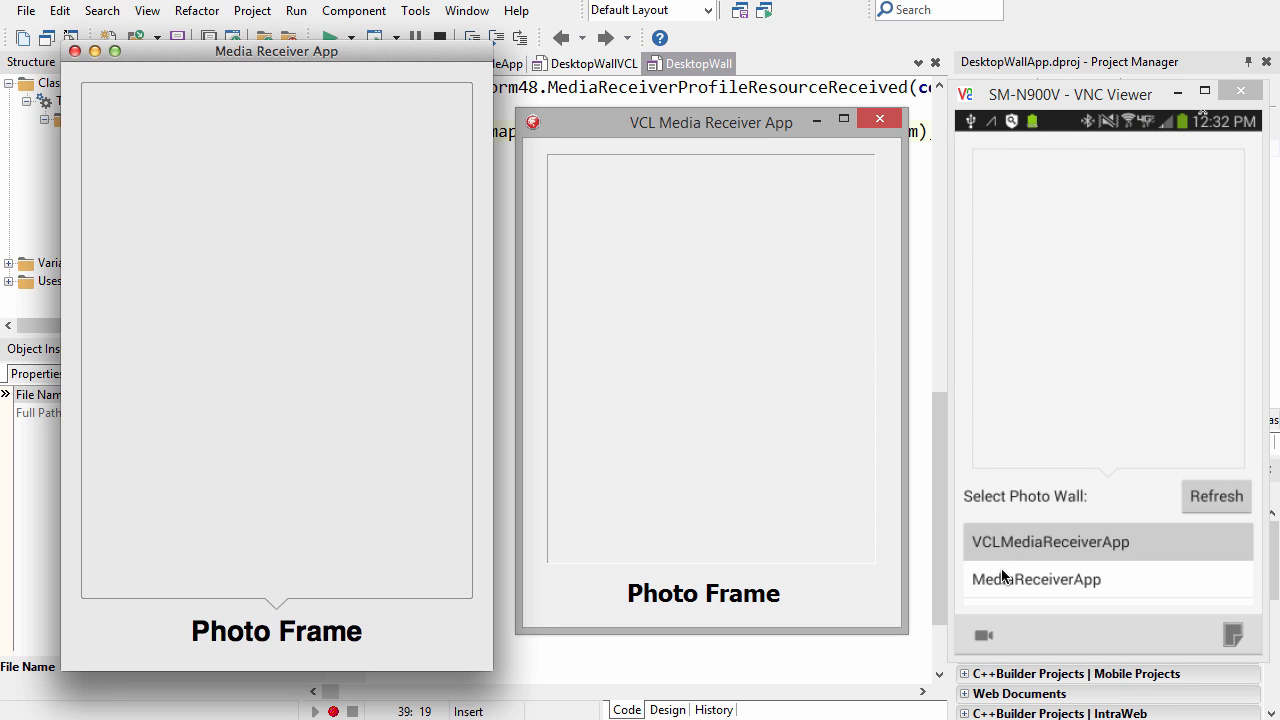
{"action": "mouse_move", "coordinate": [1004, 595]}
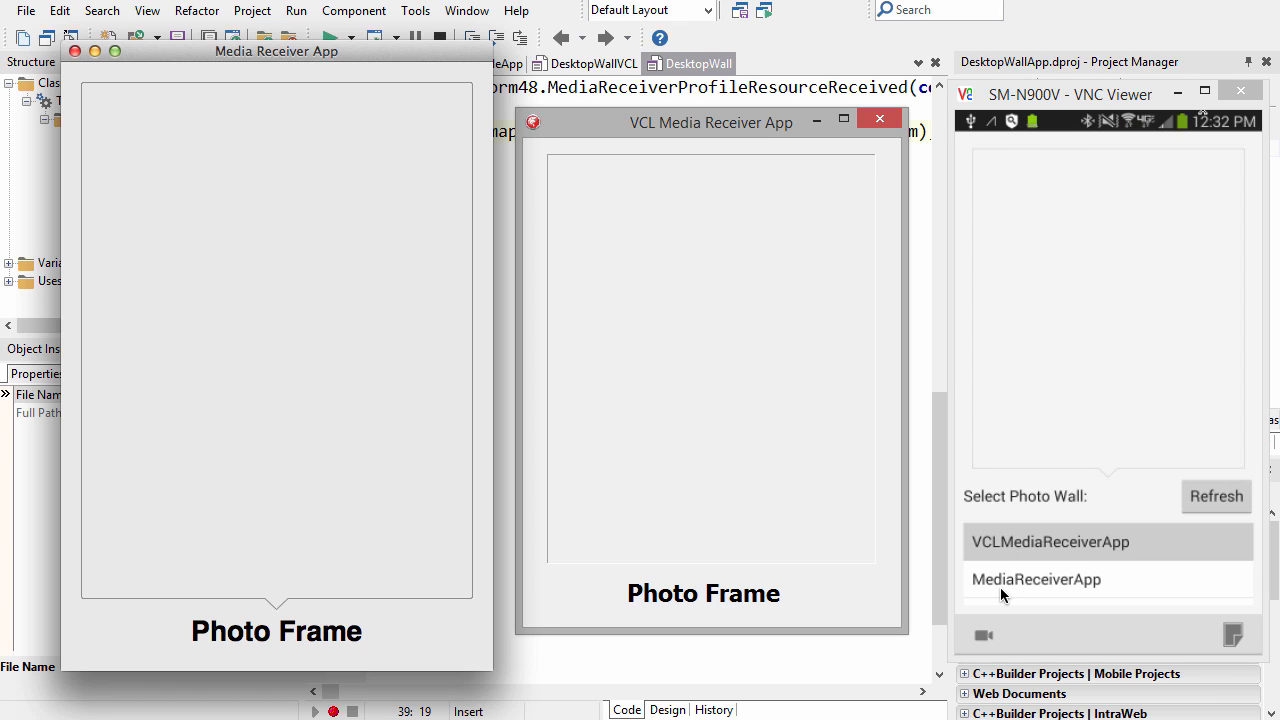